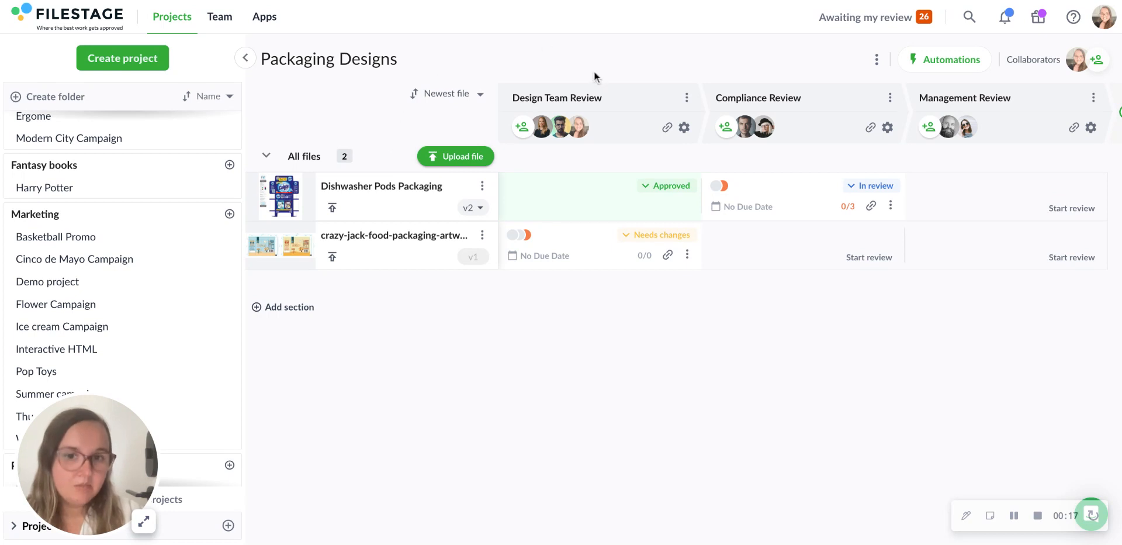
mouse_move(721, 50)
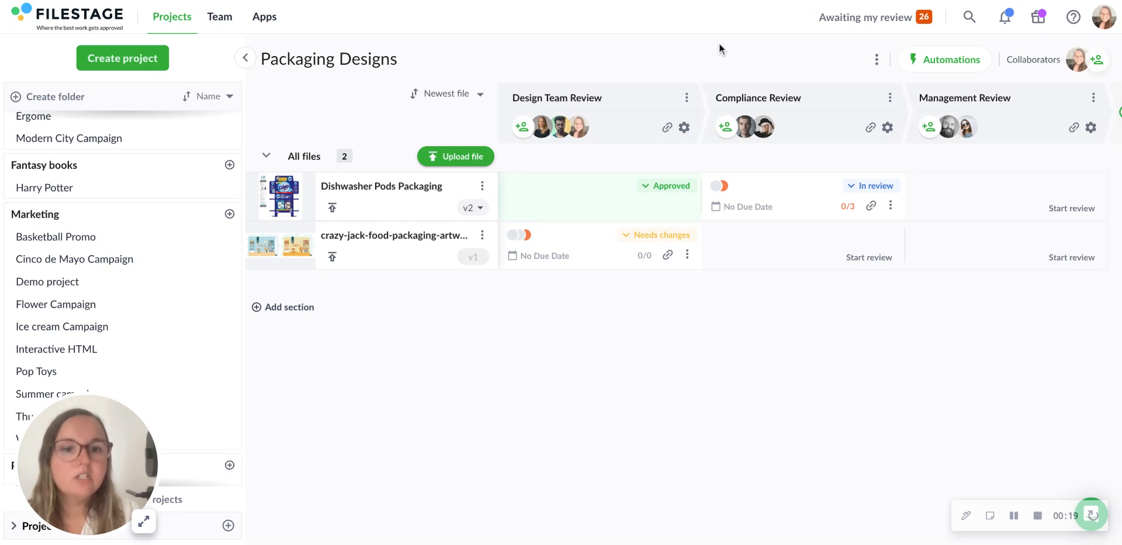
mouse_move(750, 86)
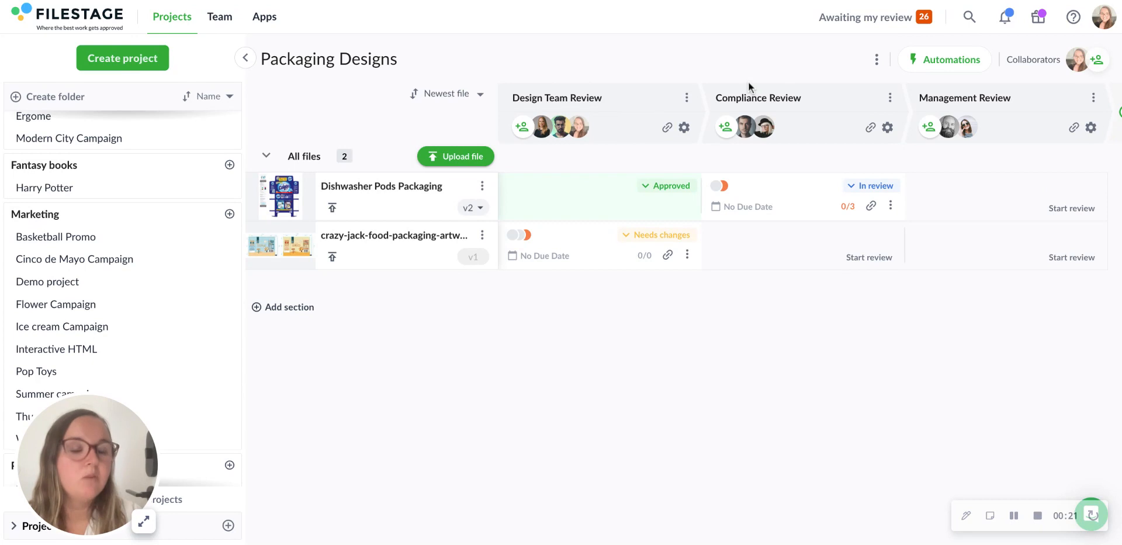
mouse_move(1020, 109)
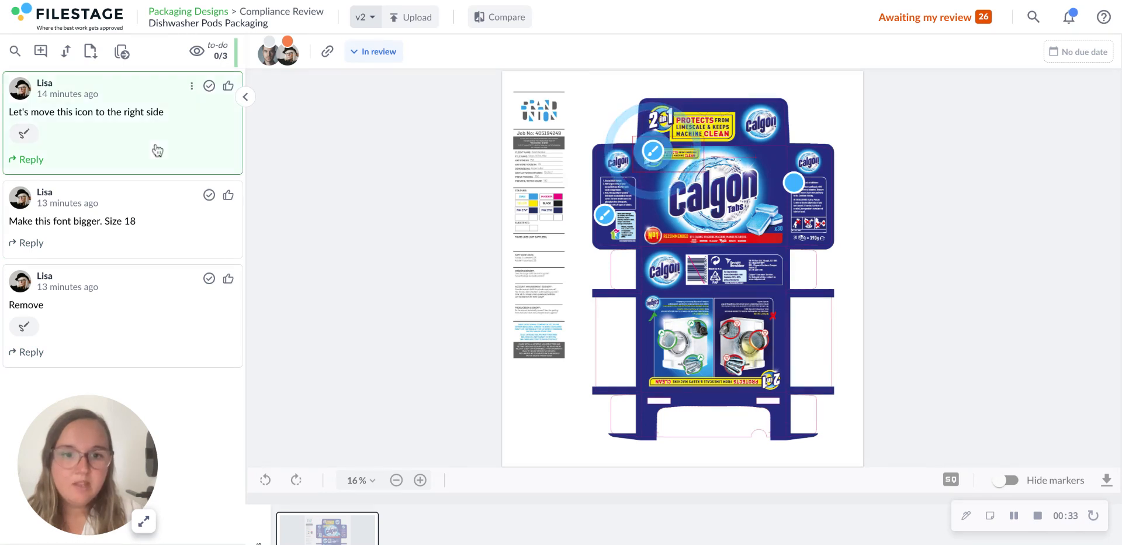
mouse_move(162, 237)
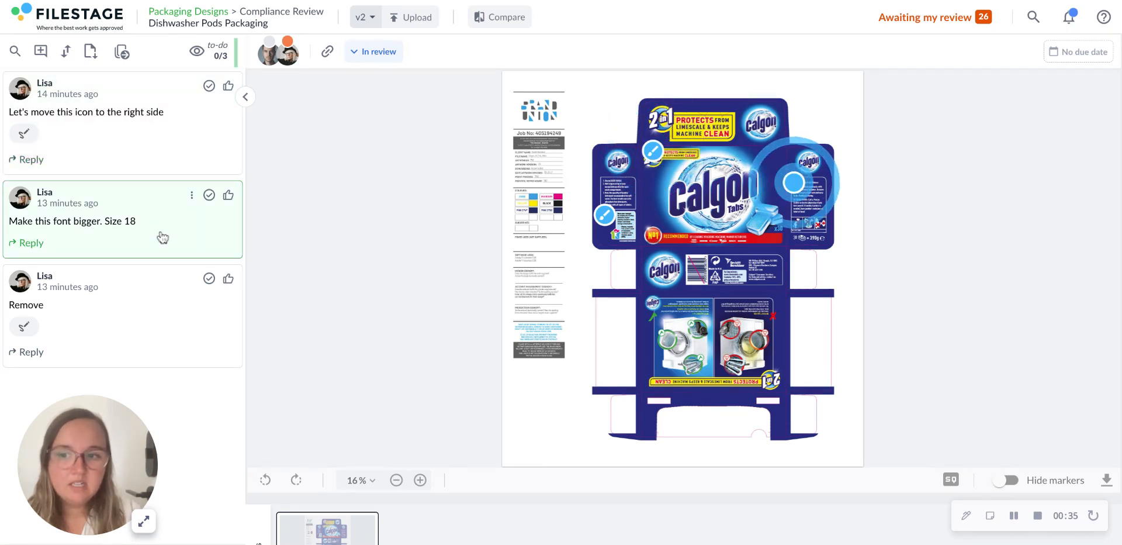
Step: Locate the Remove comment's marked spot on the artwork and zoom in once
left_click(121, 315)
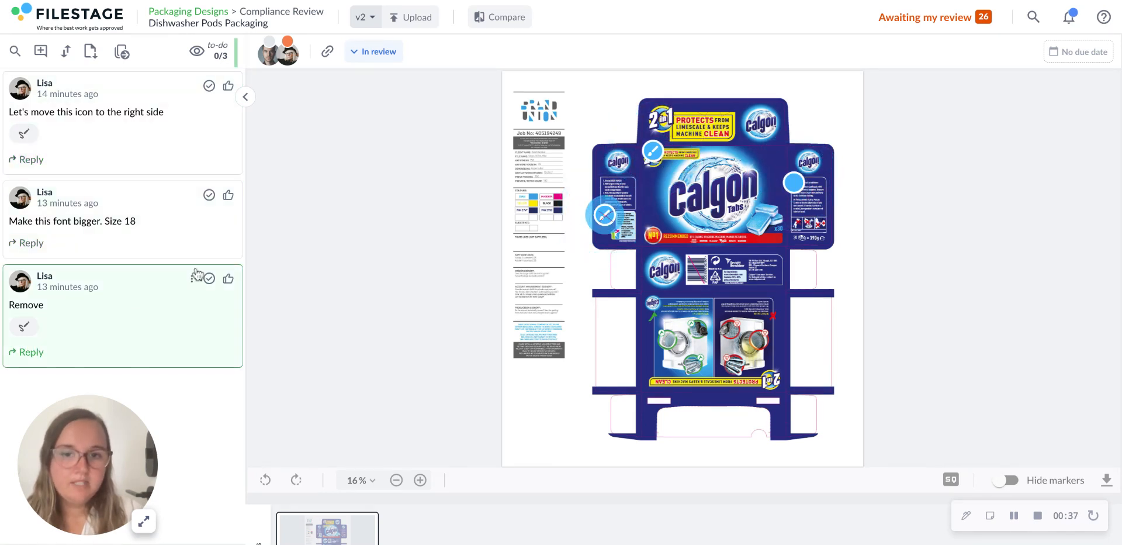
left_click(420, 480)
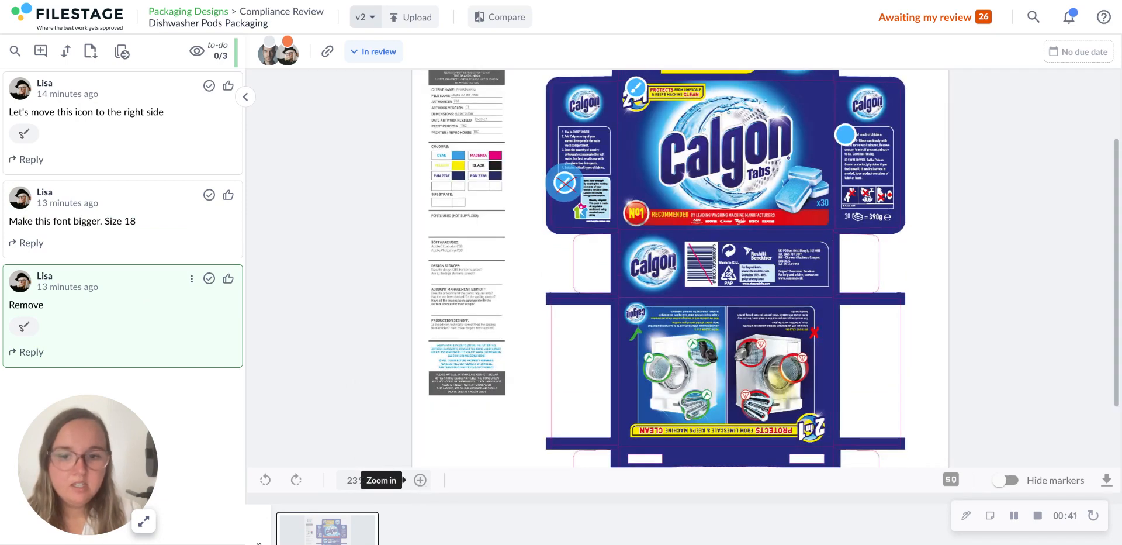
Step: Zoom in further, scroll to the lower panel, and pin a comment on the 2in1 badge
left_click(421, 480)
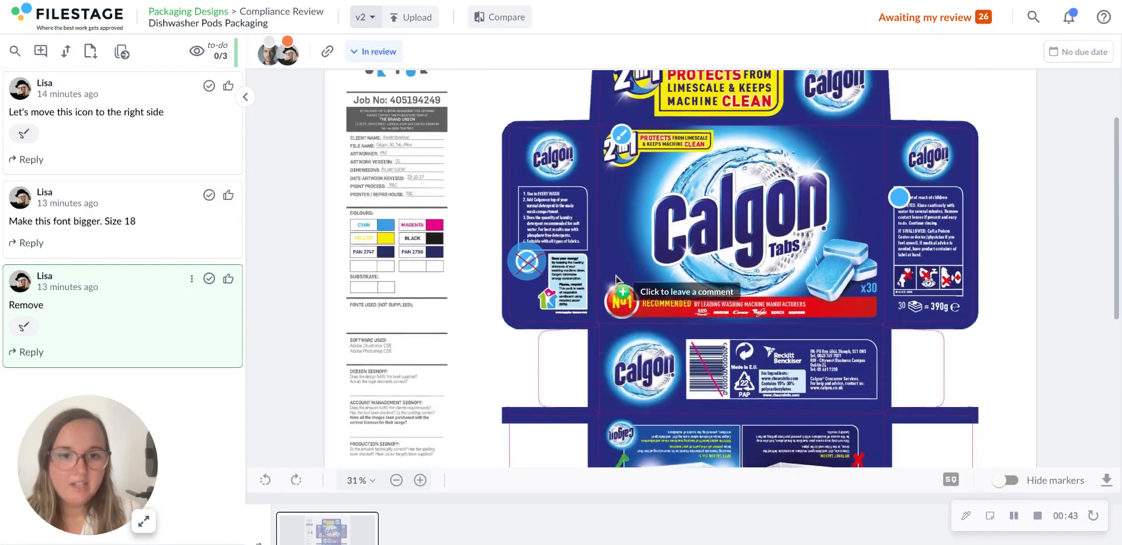
scroll("down", 3)
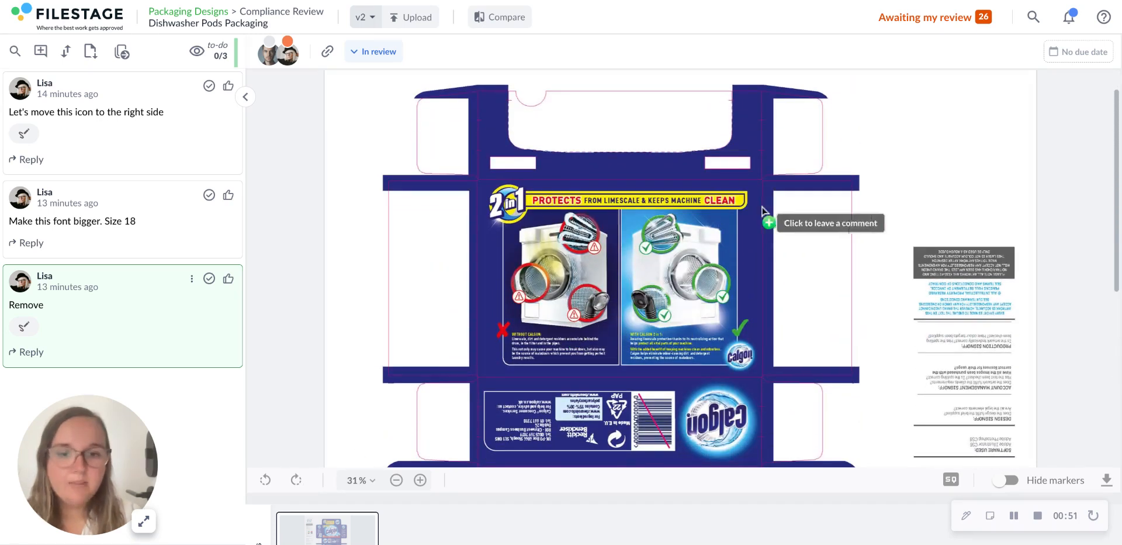
left_click(508, 199)
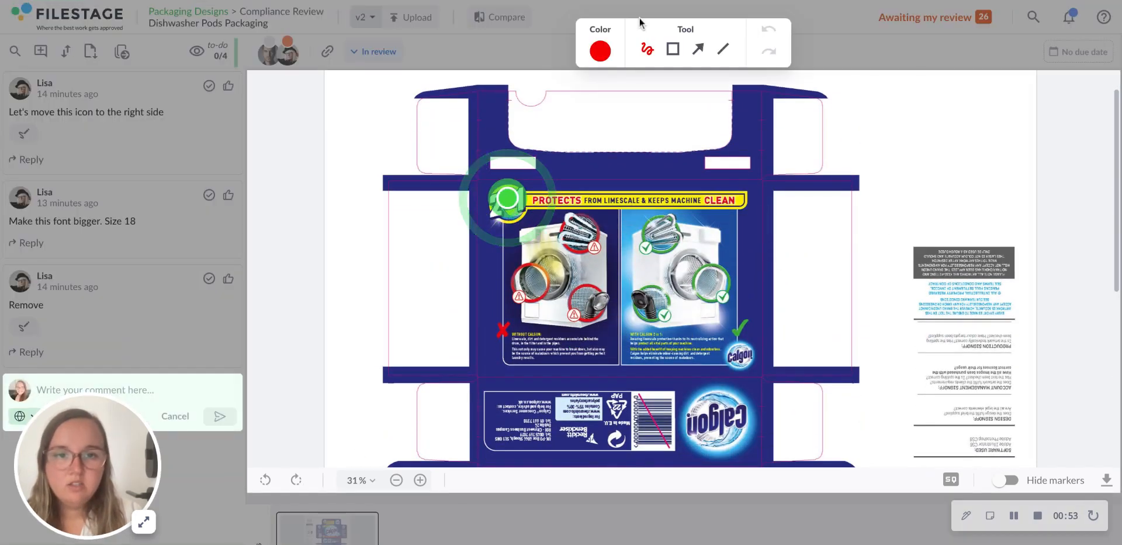
Step: Outline the 2in1 badge with a rectangle and post the comment 'ask remove'
left_click(672, 49)
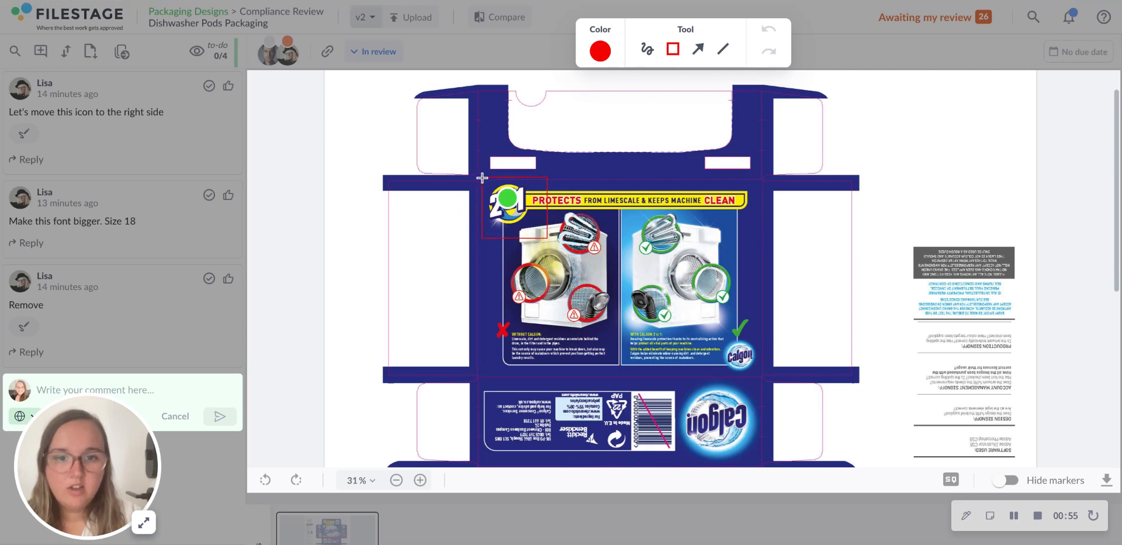
type("as")
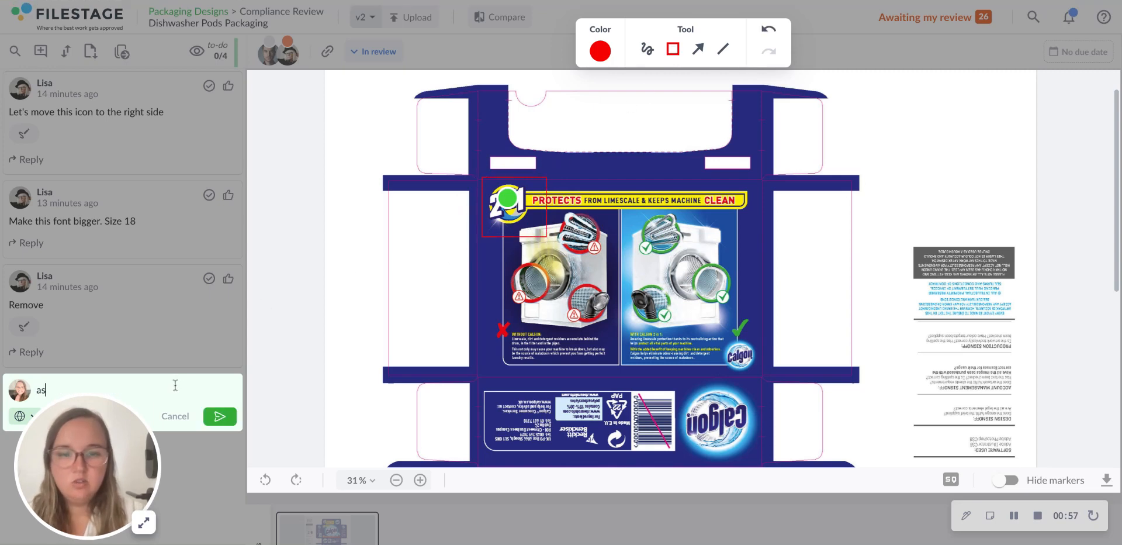
type("sk remove")
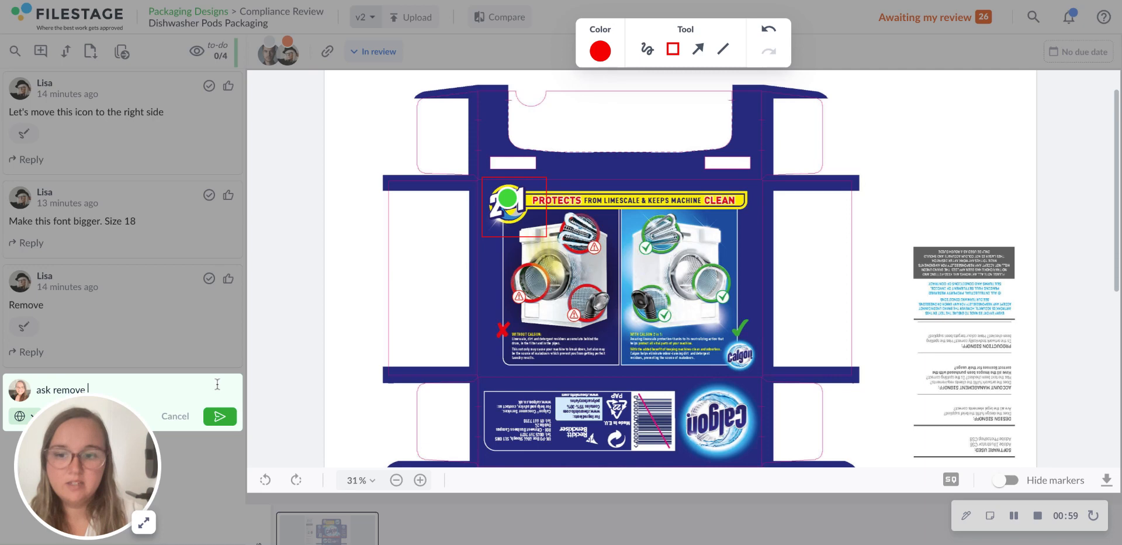
left_click(219, 416)
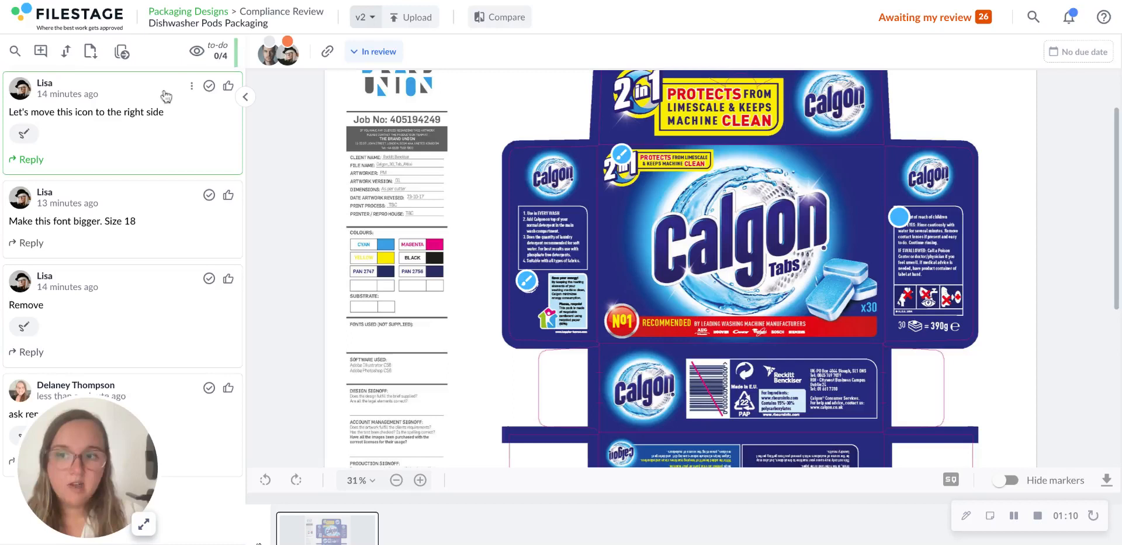
mouse_move(180, 118)
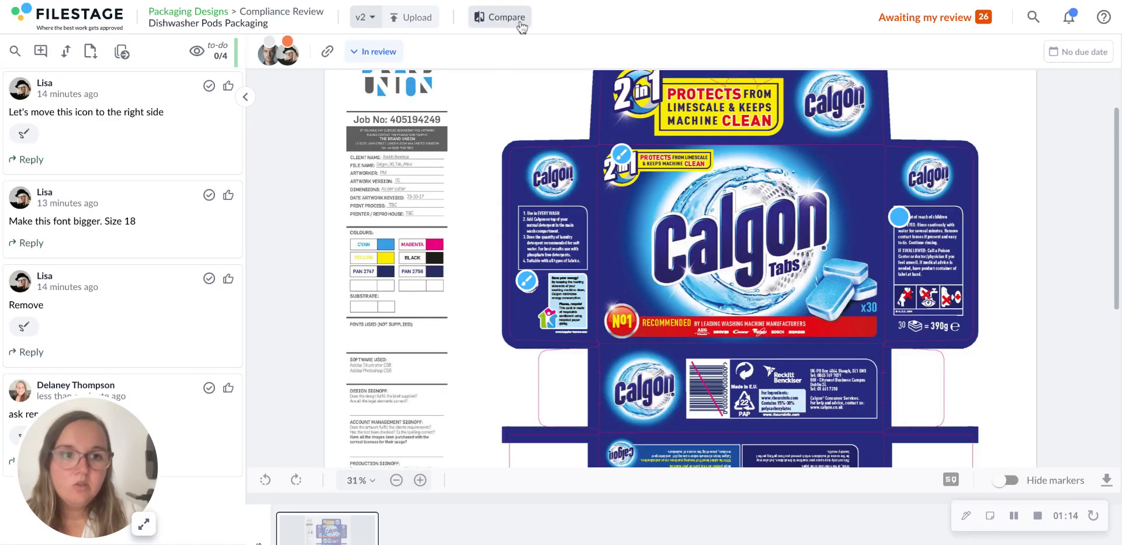
mouse_move(507, 17)
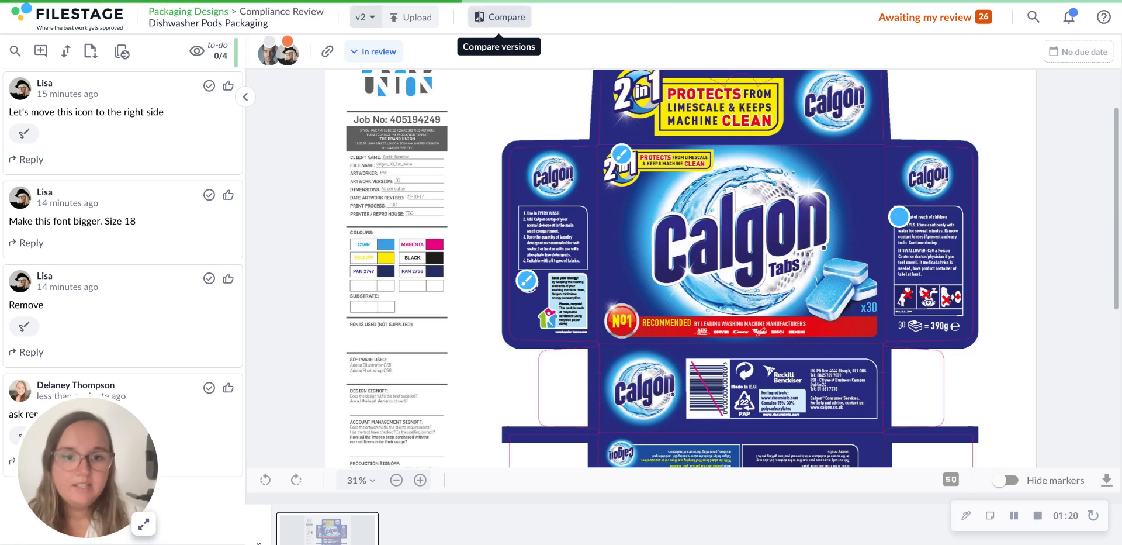
Step: Open Compare to view Design Team Review V2 beside Compliance Review V2
left_click(499, 16)
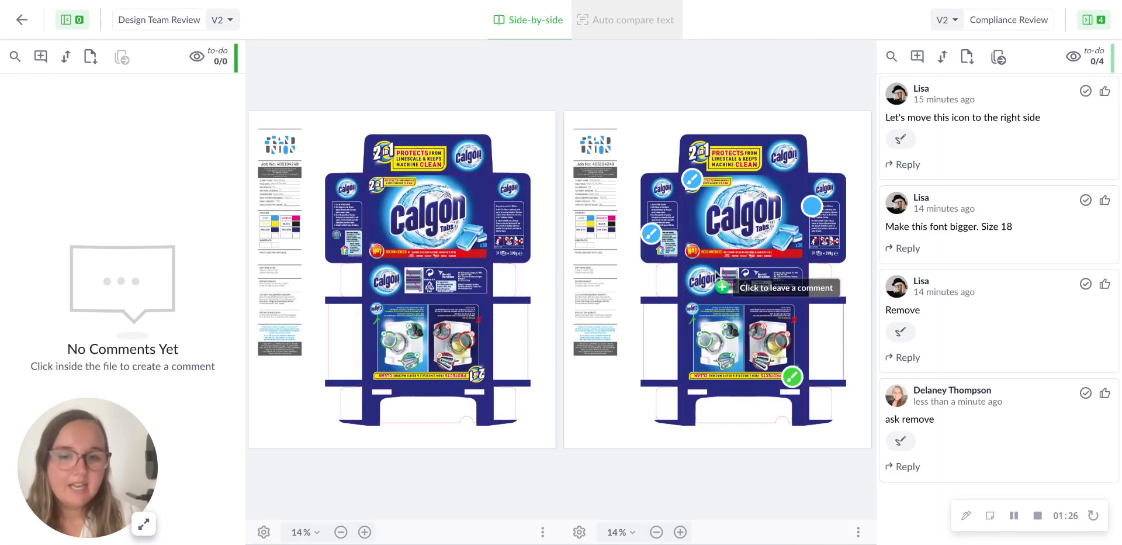
mouse_move(1016, 274)
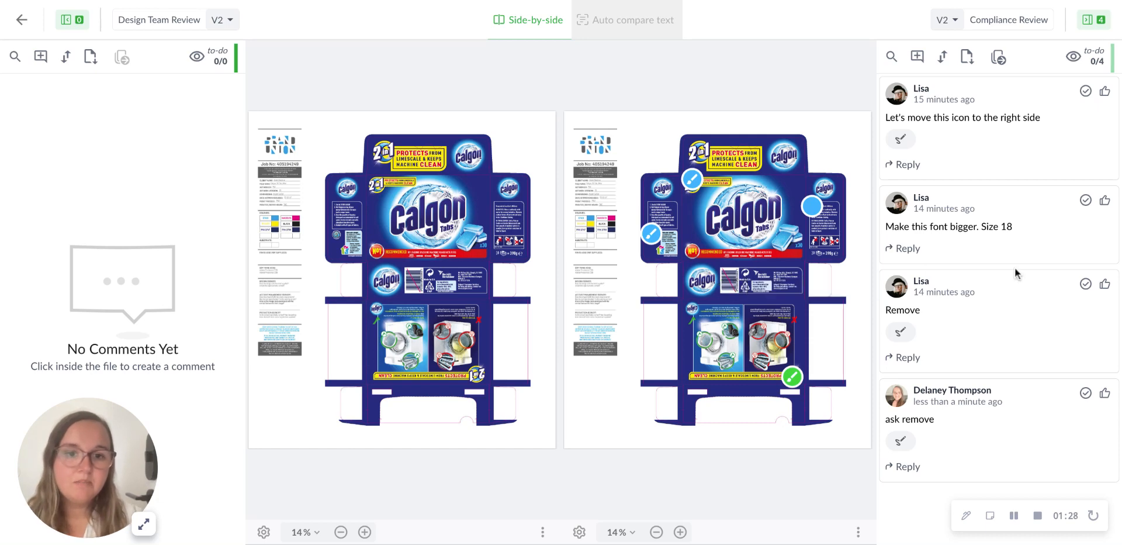